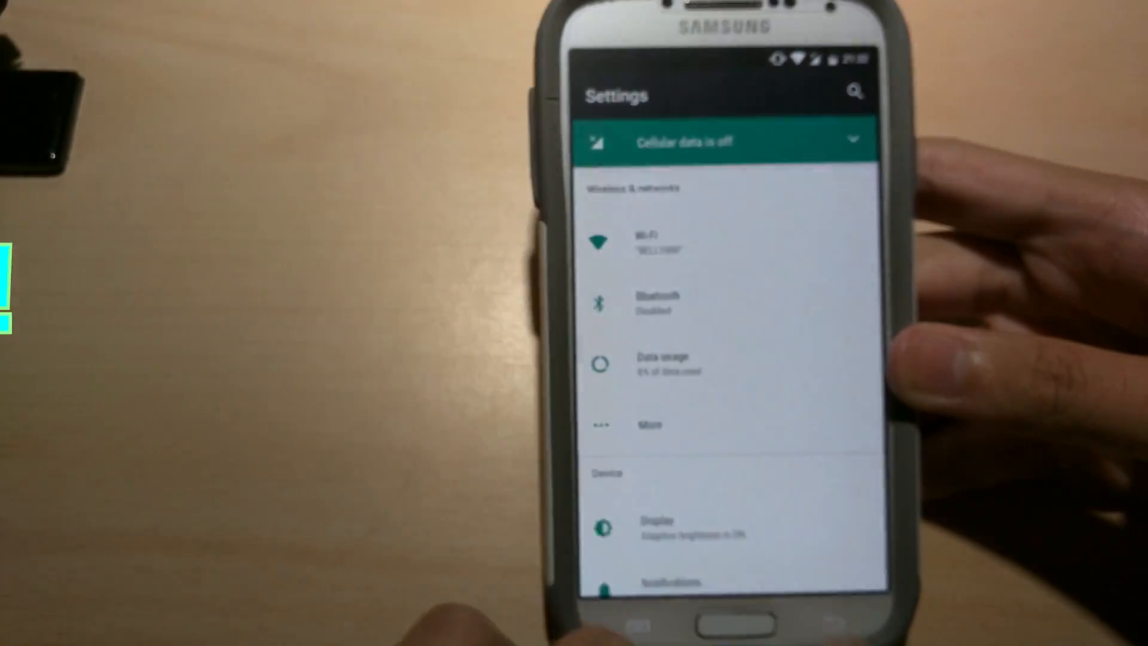
# - Go to the Display page listing brightness, sleep, screen saver and ambient display
pyautogui.click(655, 521)
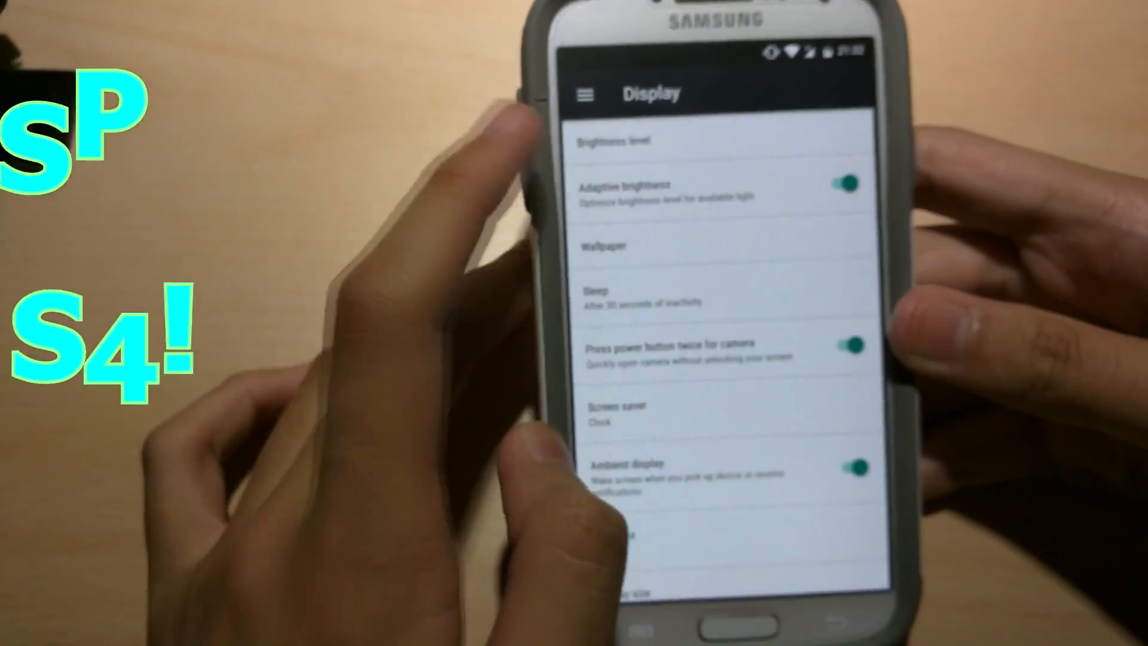